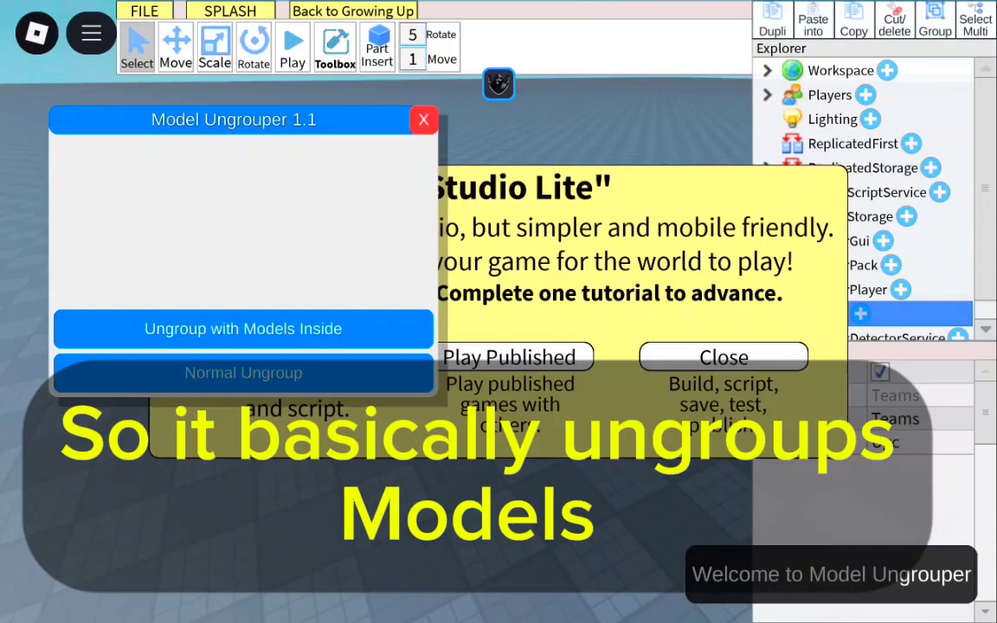
Step: Dismiss the welcome splash to reveal the Model Ungrouper 1.1 window with its two ungroup buttons
click(722, 357)
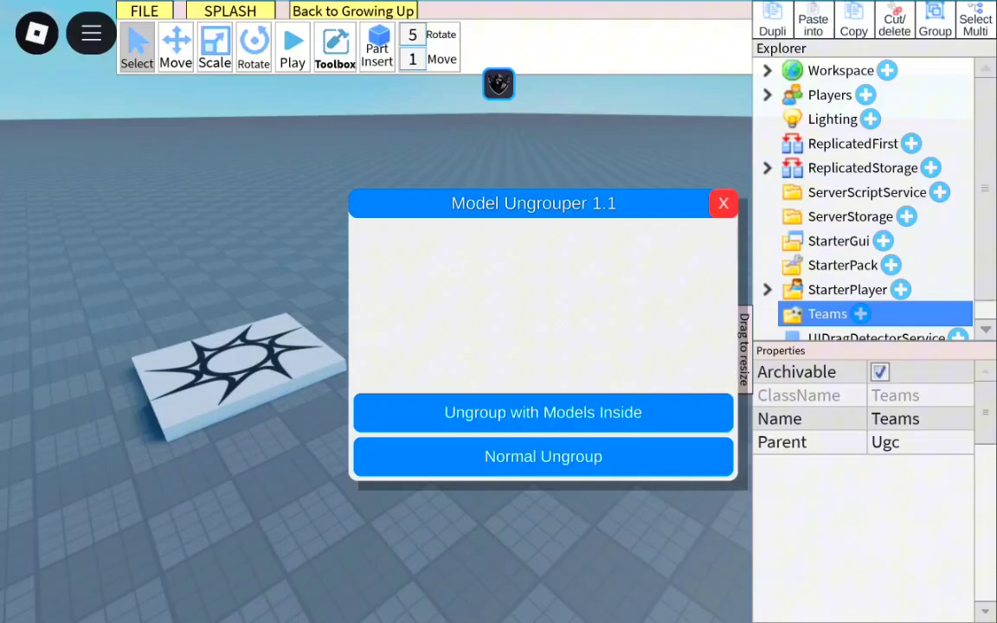
Step: Close Model Ungrouper and scroll the Toolbox Models list to insert the House model
click(723, 204)
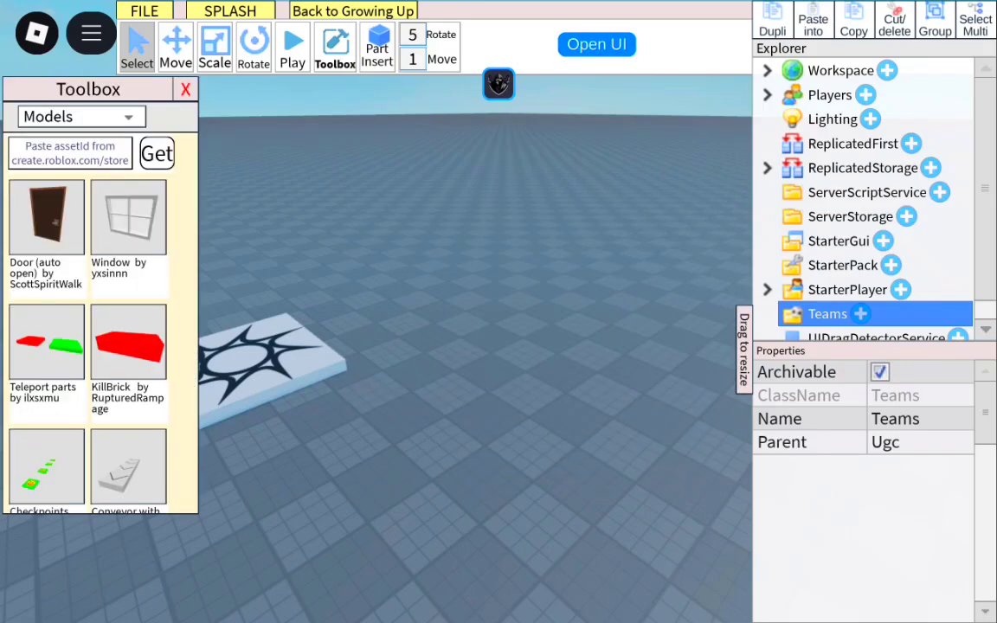
scroll(down, 3)
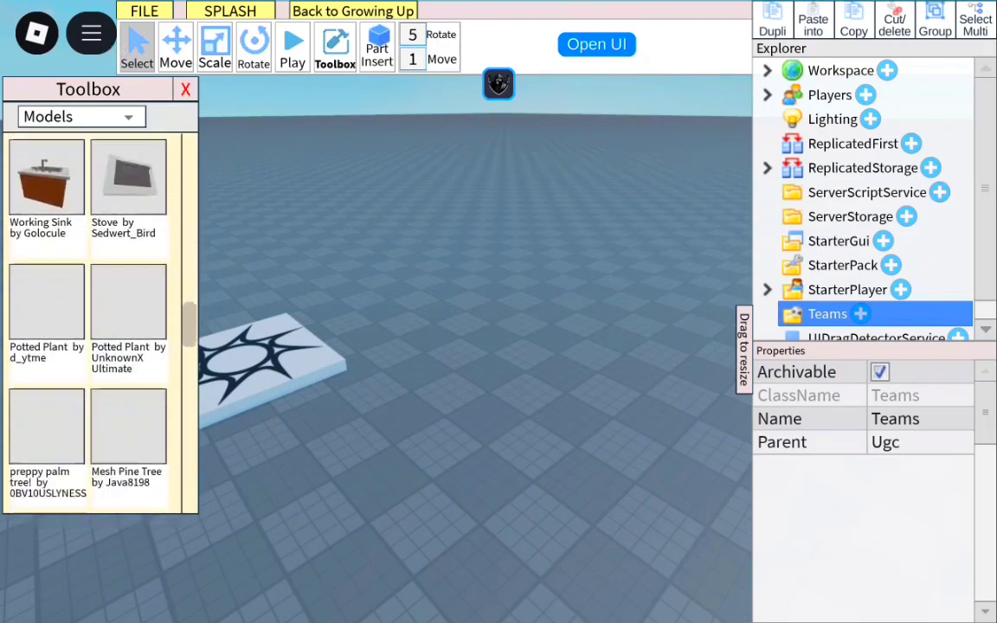
scroll(down, 3)
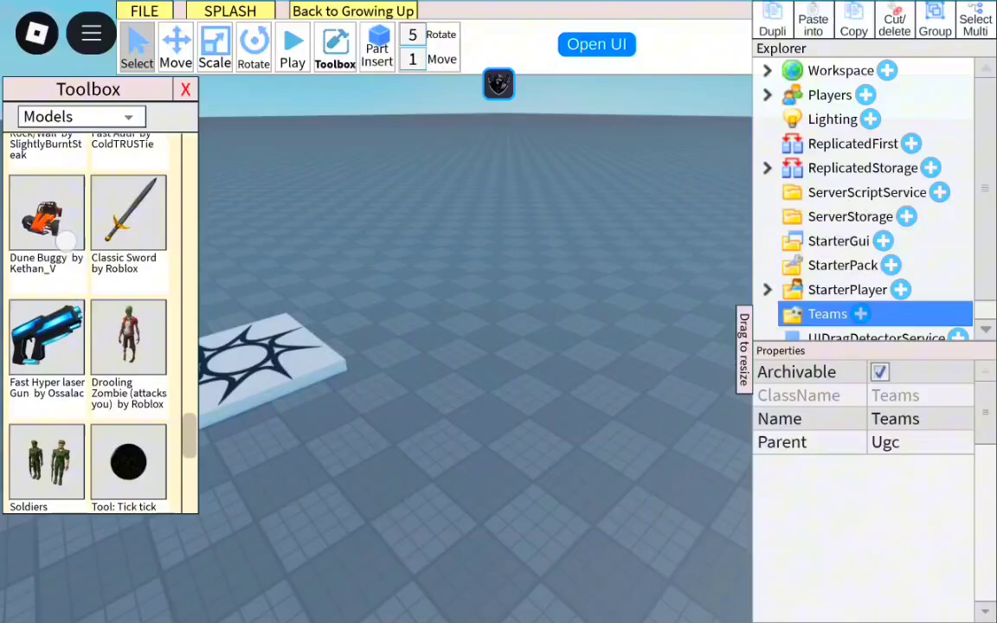
scroll(down, 3)
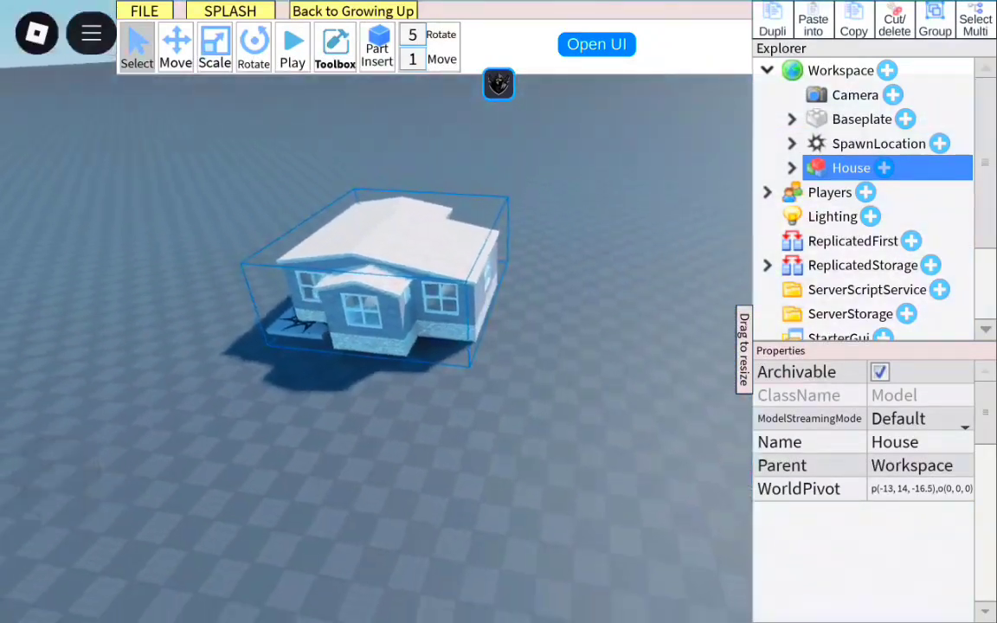
Step: Switch to the Move tool, reopen Model Ungrouper, and choose the House model for ungrouping
click(176, 48)
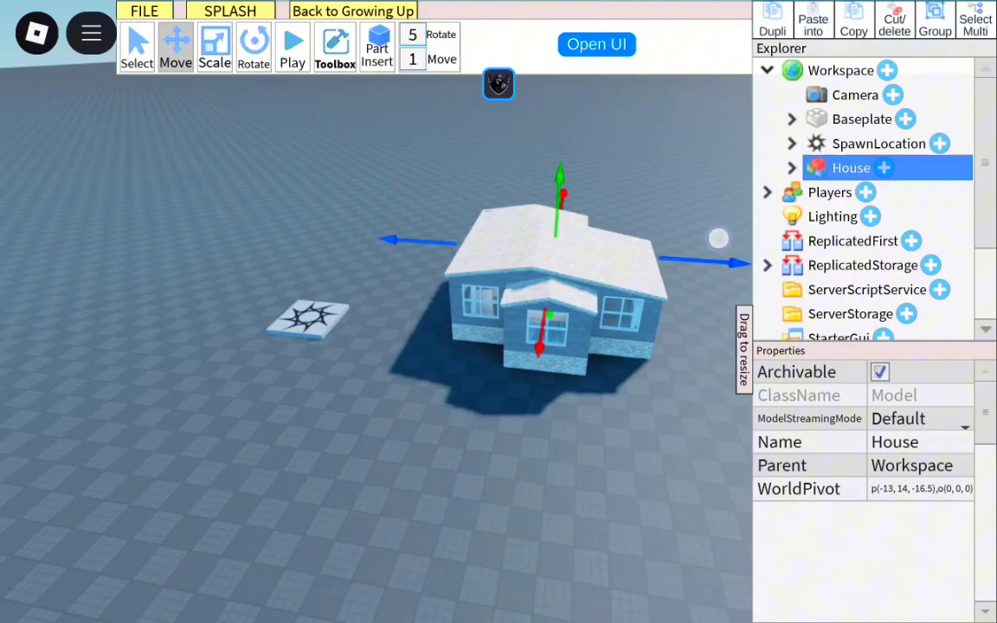
click(596, 44)
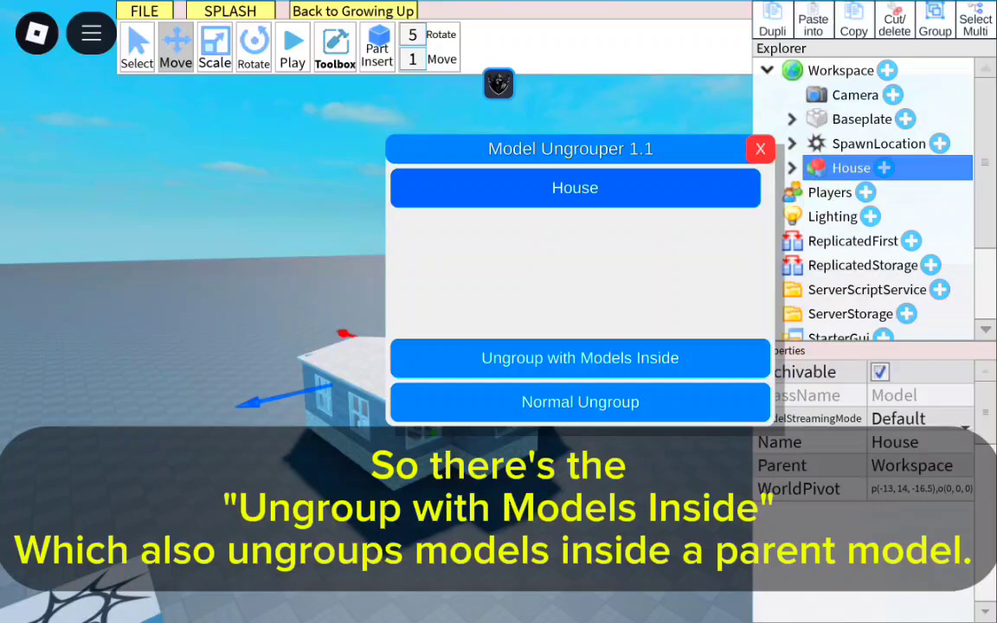
click(839, 70)
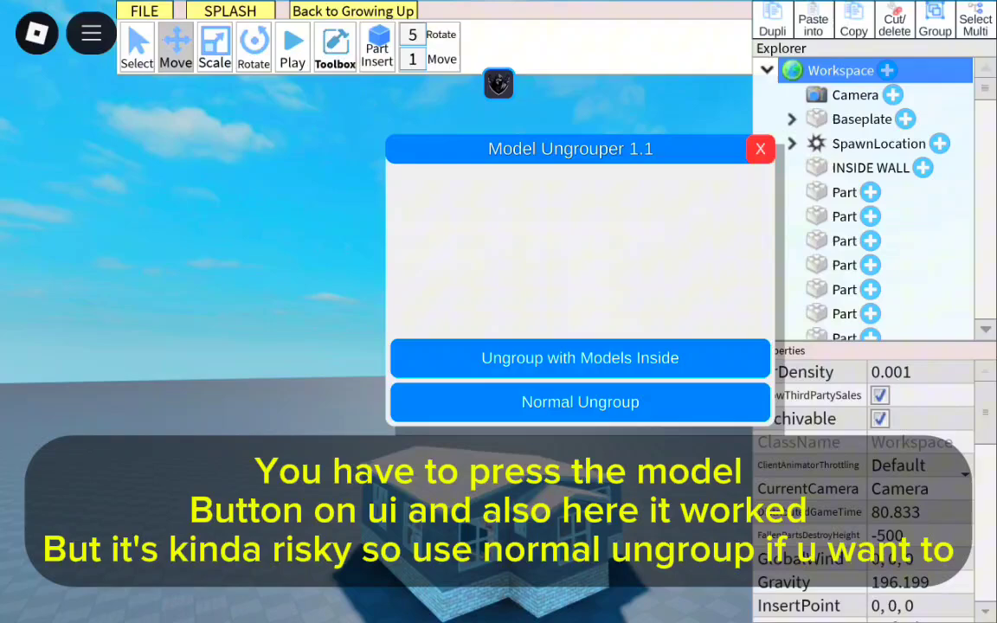
Step: Scroll the Explorer through INSIDE WALL and the loose Parts, then close Model Ungrouper
scroll(down, 3)
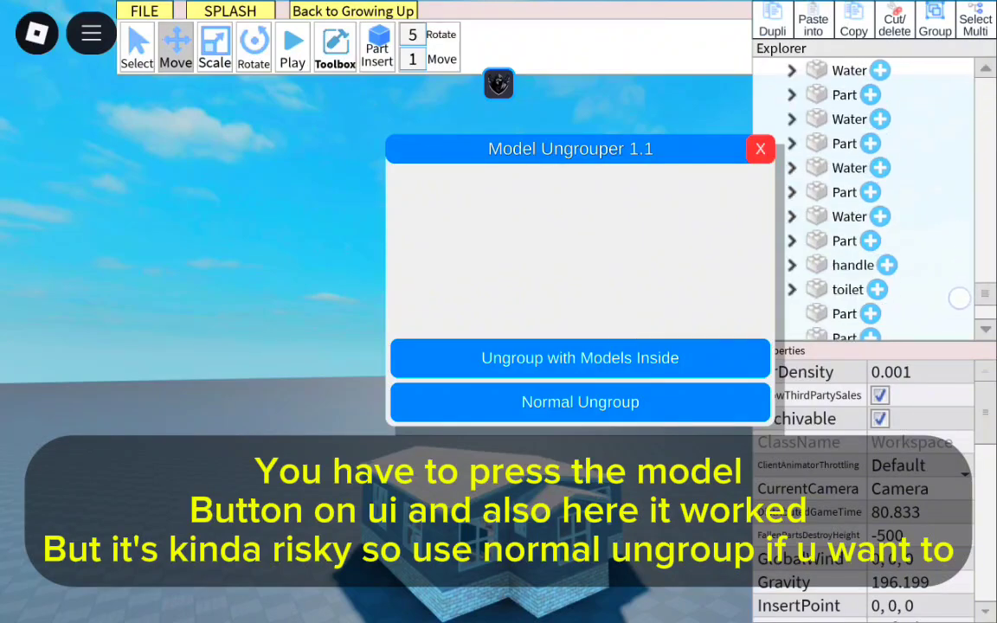
scroll(down, 3)
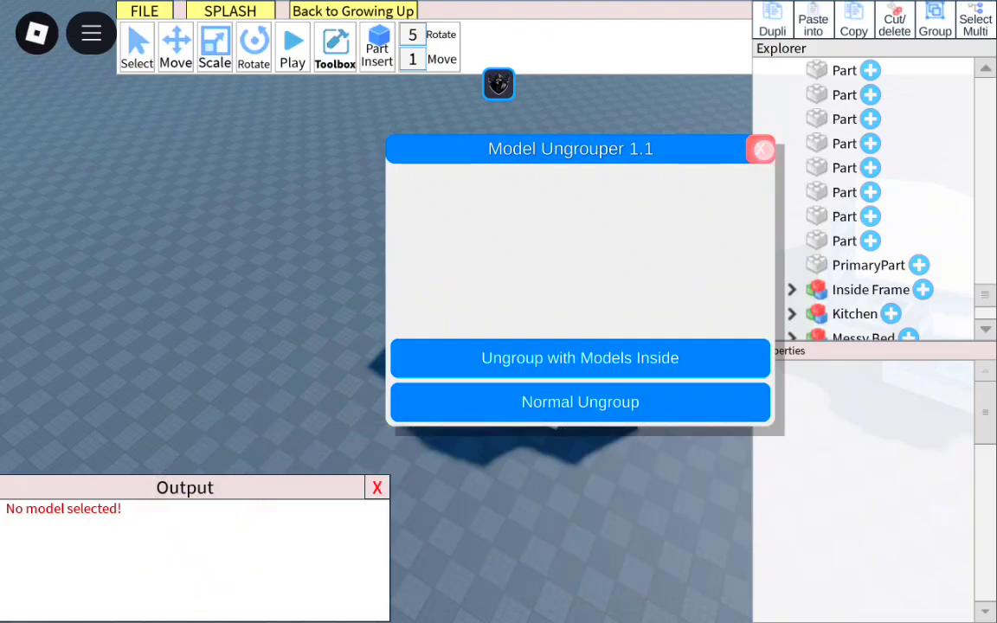
click(762, 150)
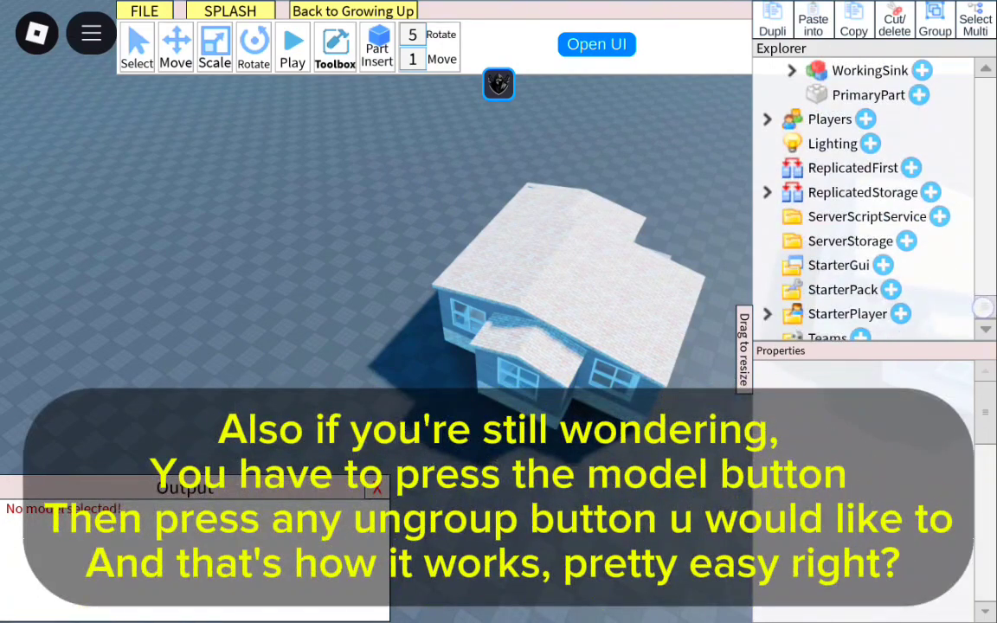